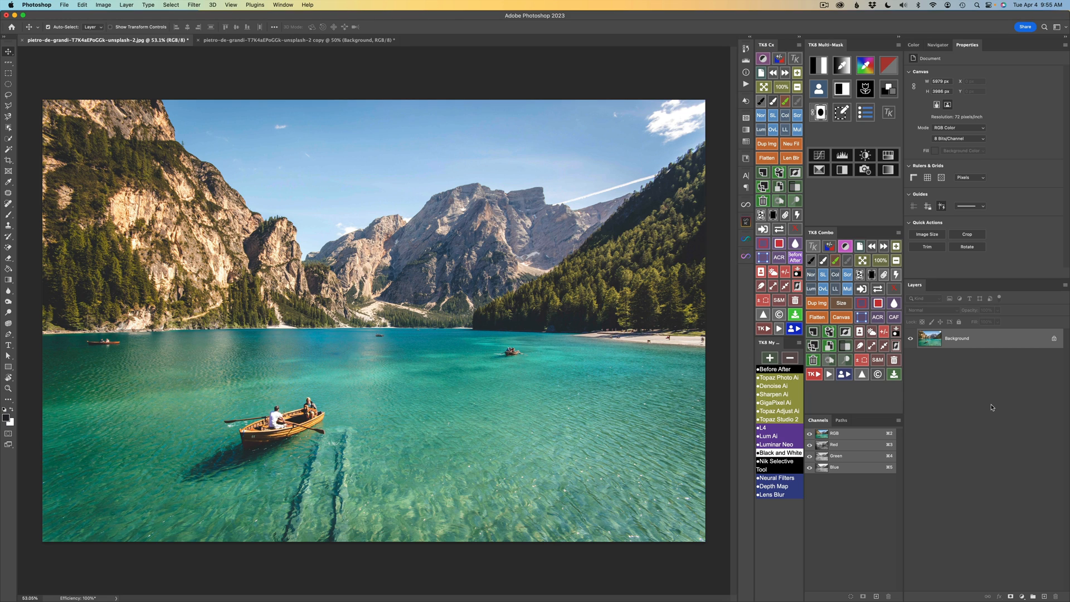
mouse_move(958, 399)
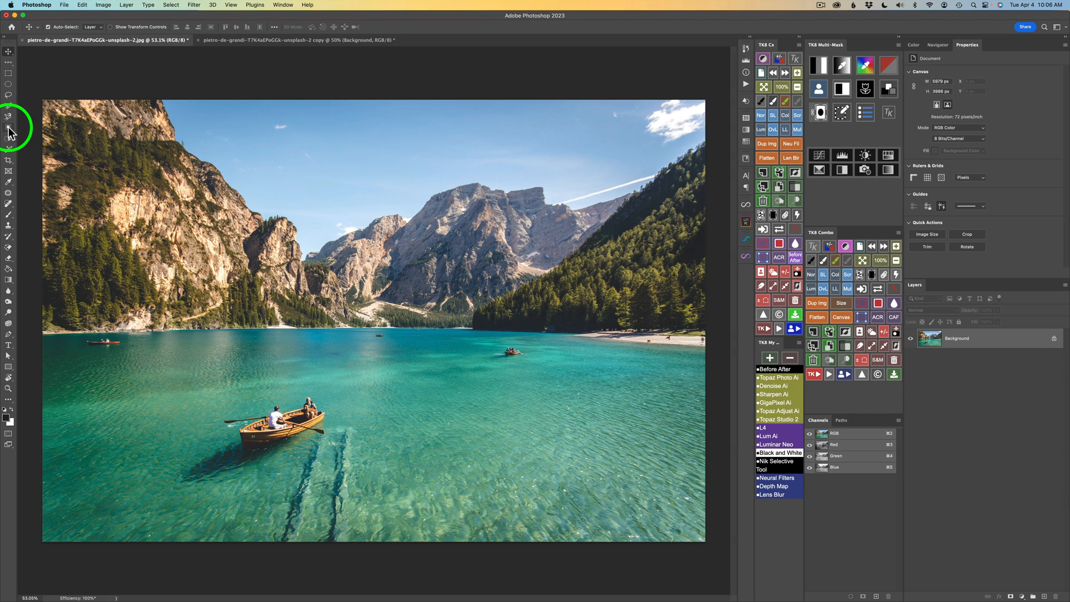
mouse_move(10, 133)
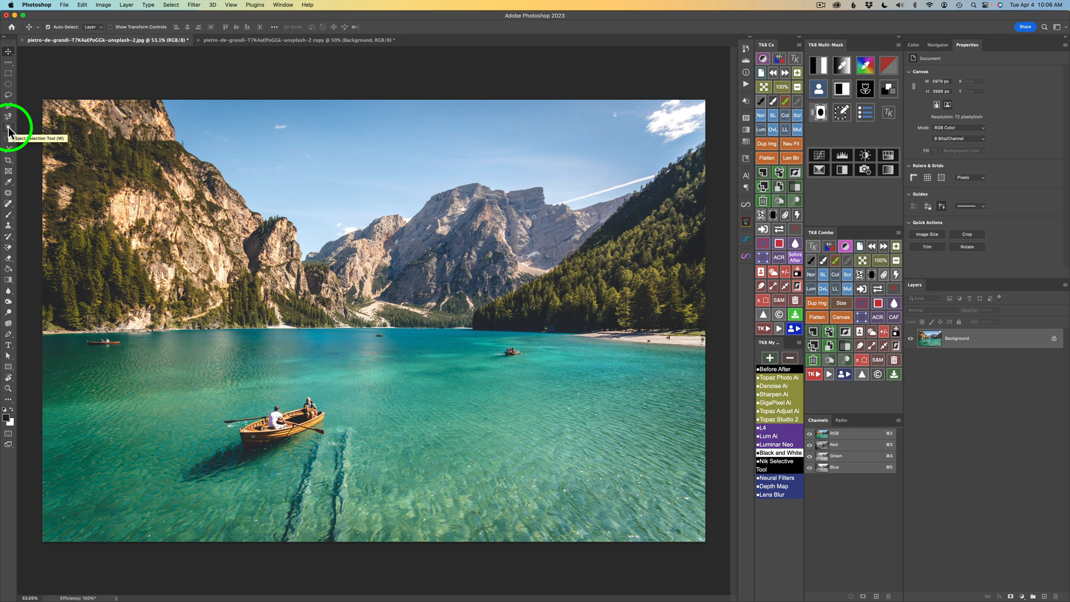
Switch to the Object Selection Tool and keep its Mode set to Rectangle.
left_click(9, 105)
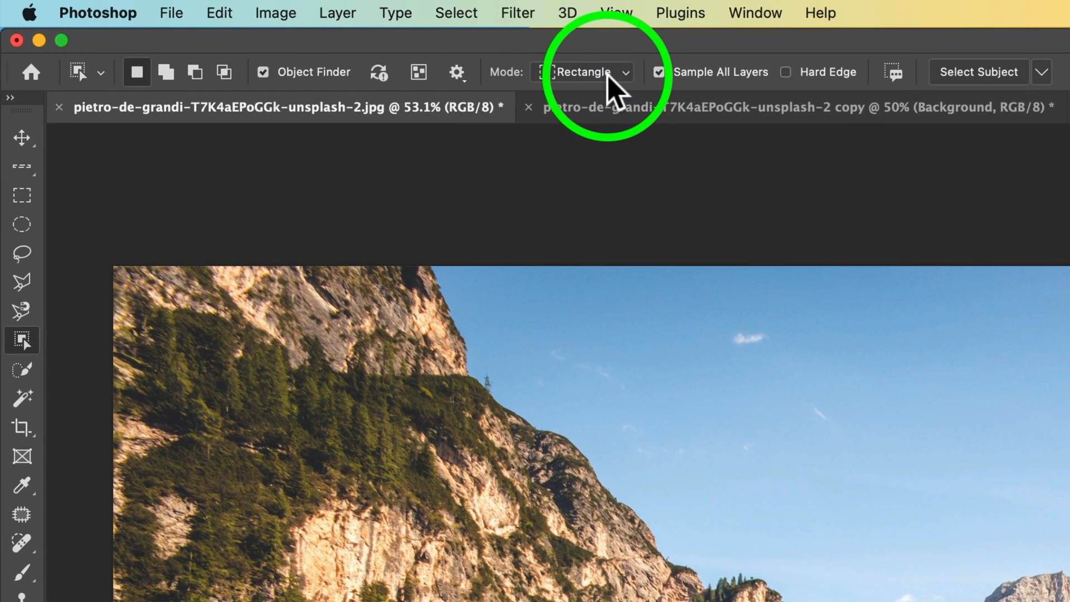
left_click(585, 71)
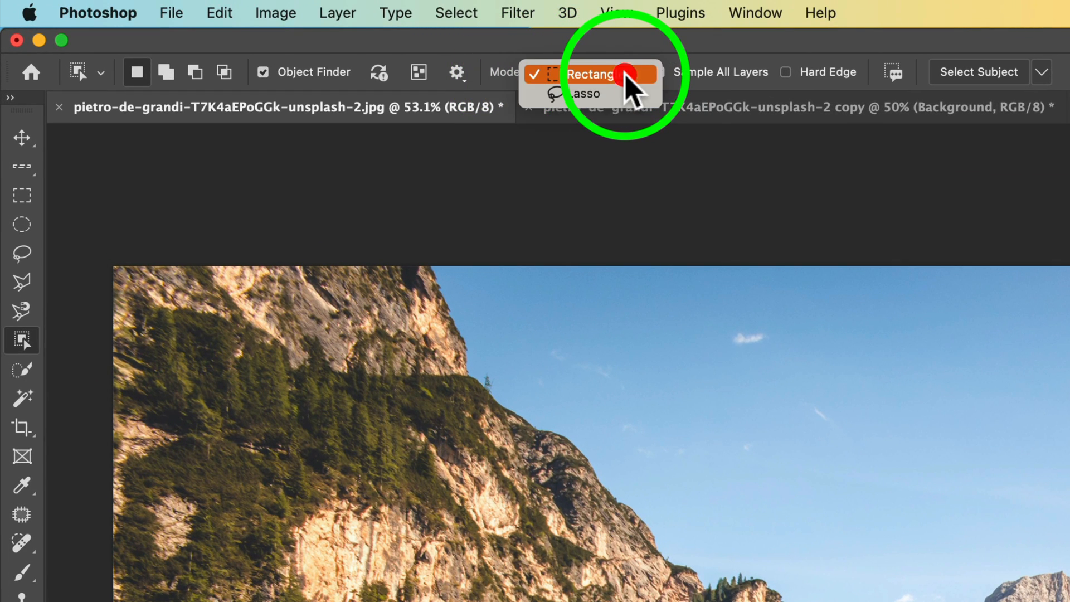
left_click(592, 73)
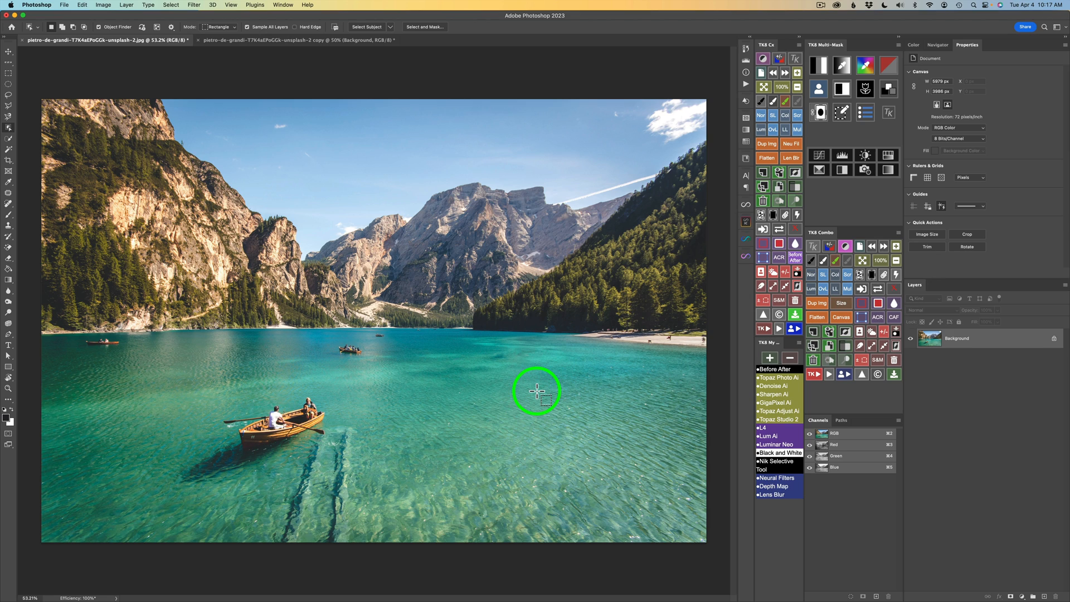
mouse_move(384, 352)
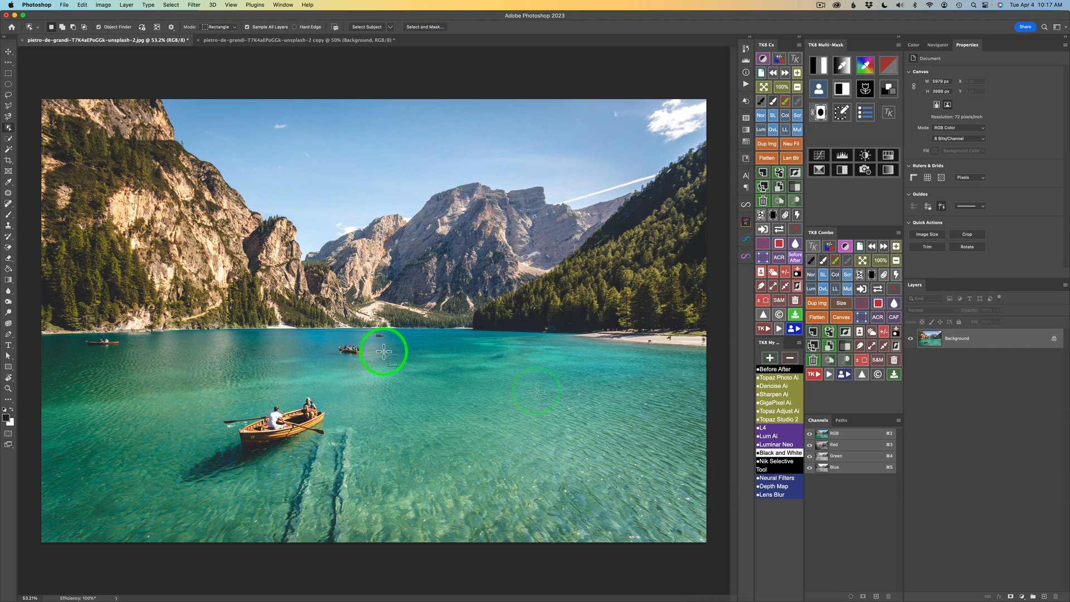
Select the distant mid-lake boat and bring up its context actions.
left_click_drag(384, 351, 372, 361)
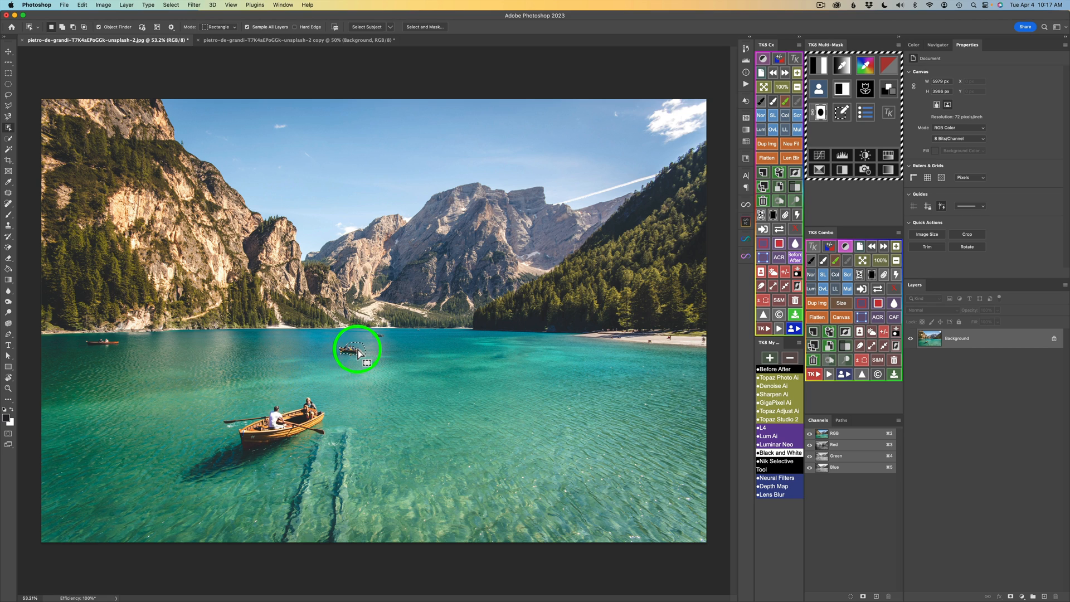
right_click(358, 348)
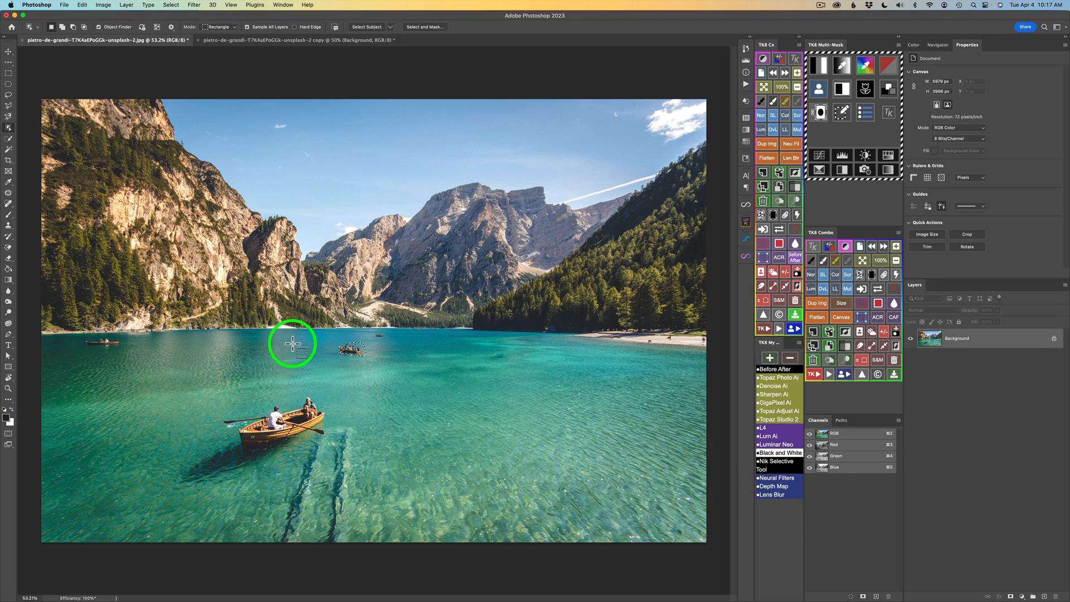
mouse_move(295, 418)
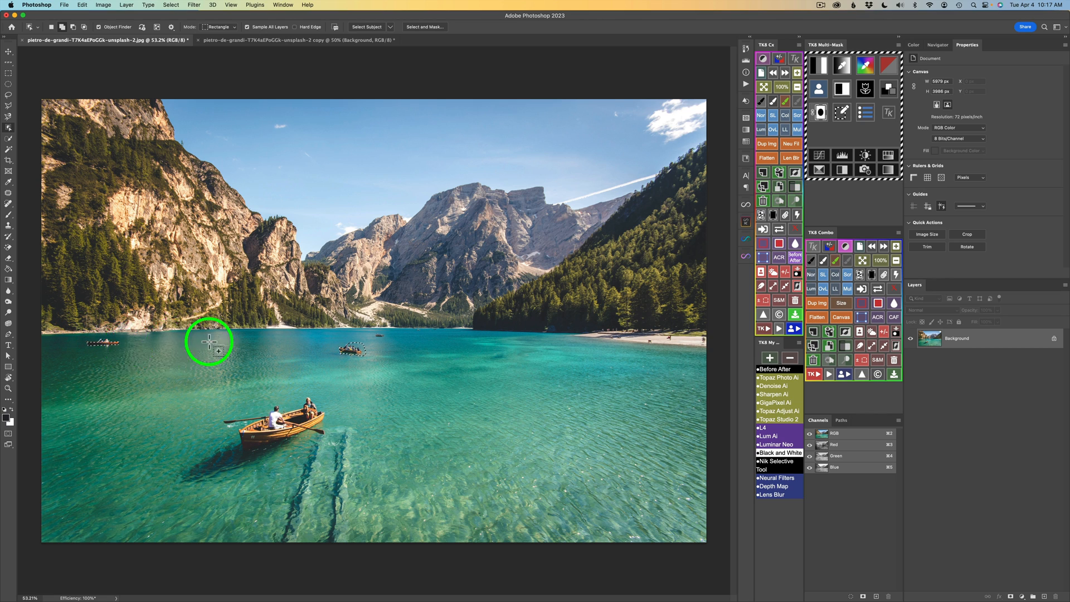
mouse_move(370, 332)
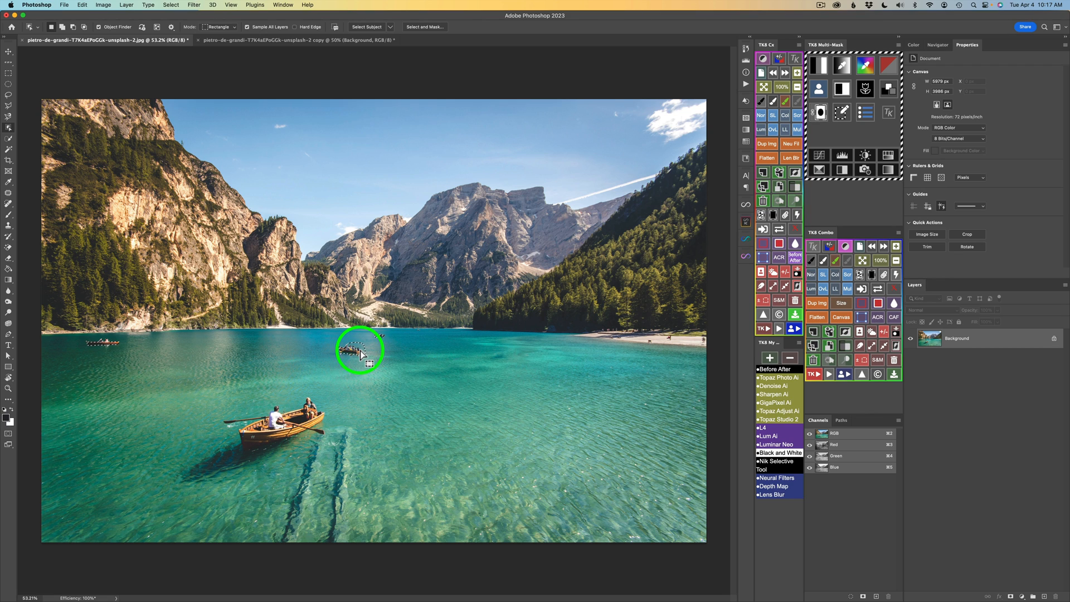
Erase the selected boats with Delete and Fill Selection so water replaces them.
right_click(360, 348)
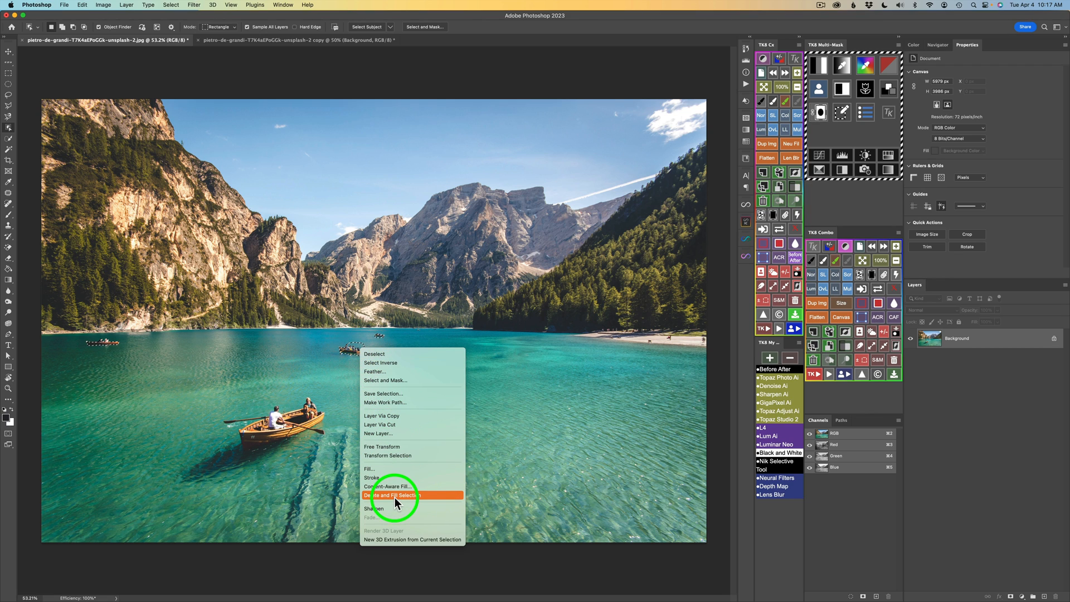
left_click(392, 494)
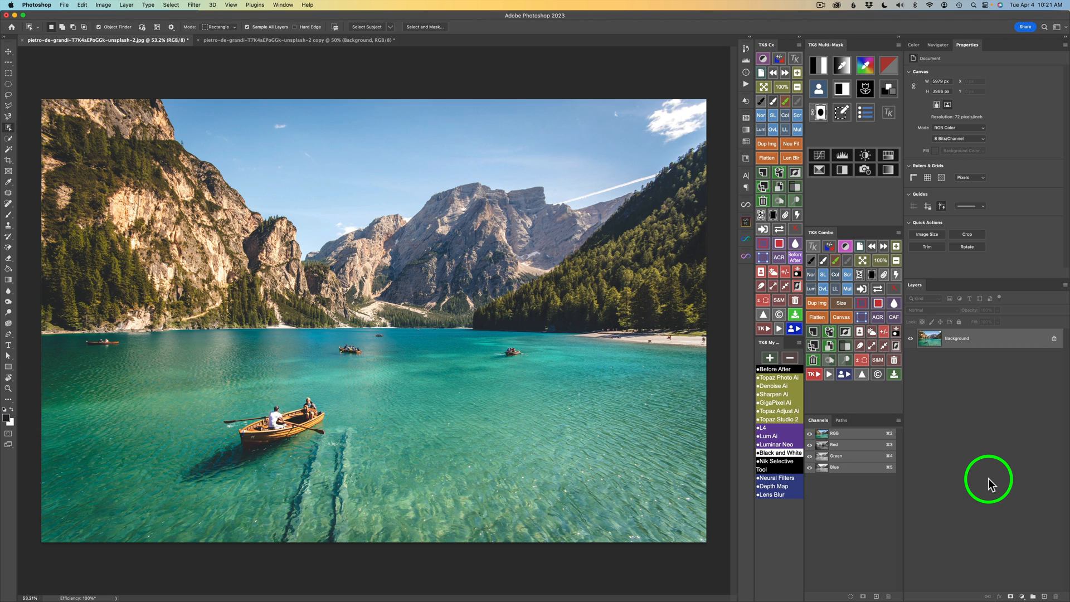
mouse_move(677, 125)
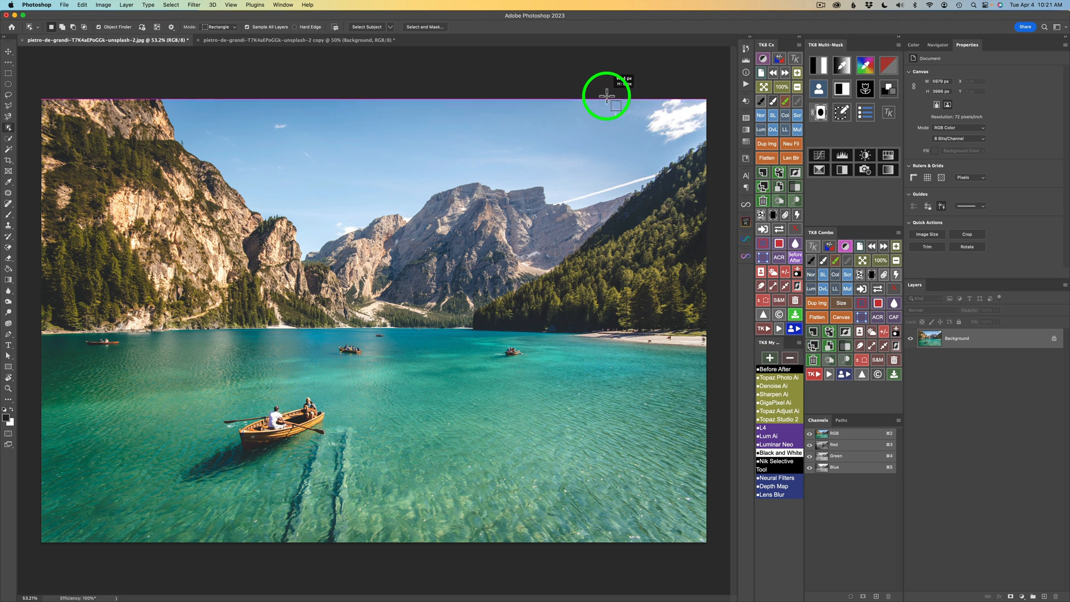
Select the white cloud in the top-right corner of the sky.
left_click_drag(606, 94, 712, 143)
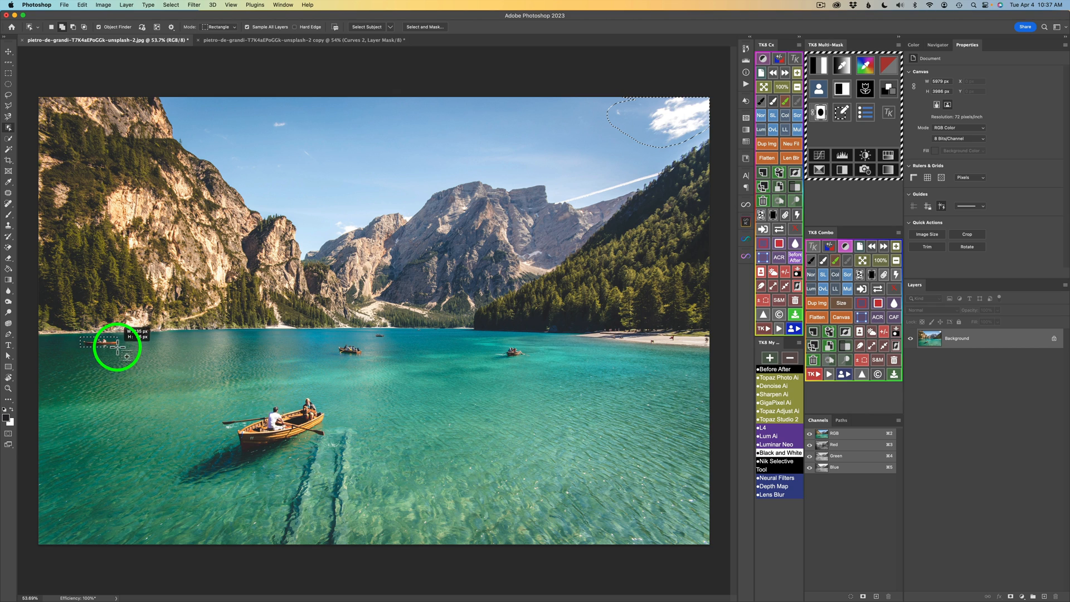
mouse_move(334, 347)
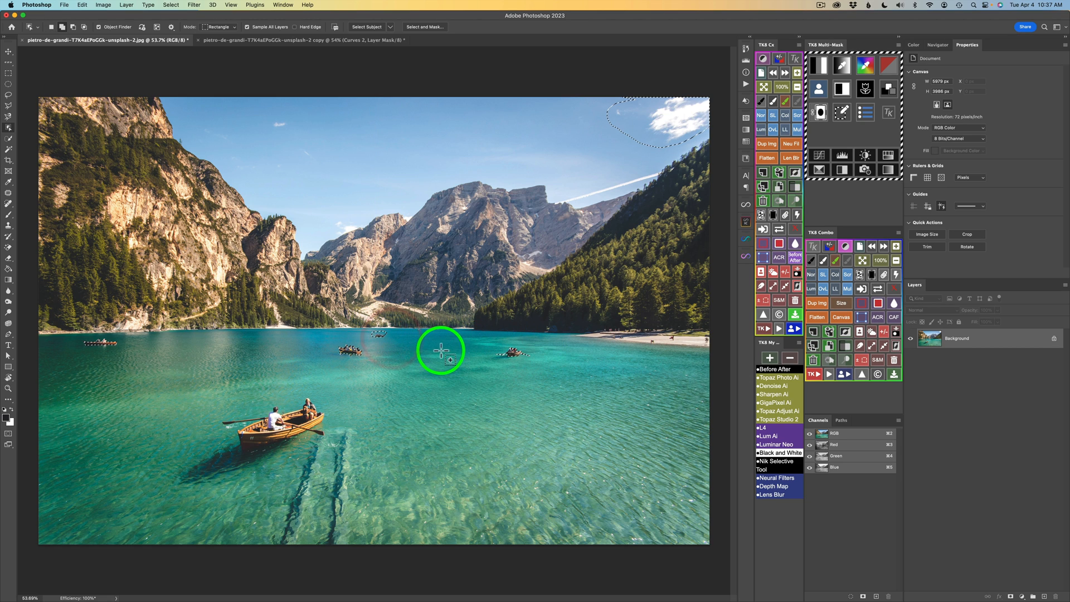
mouse_move(284, 127)
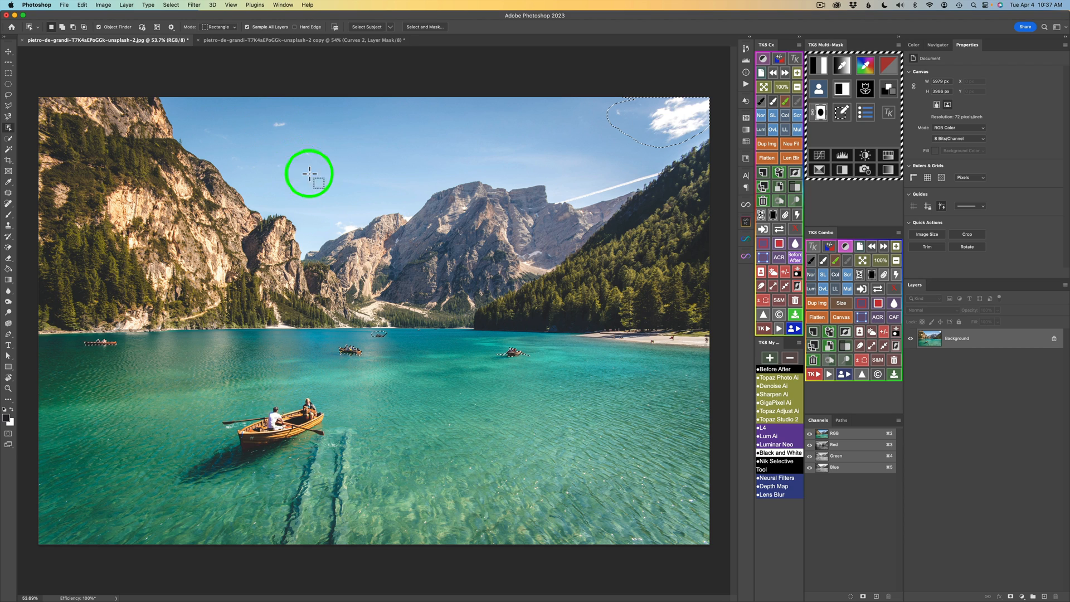
Bring up the Fill dialog for the selection and reach the Contents choices.
key("l")
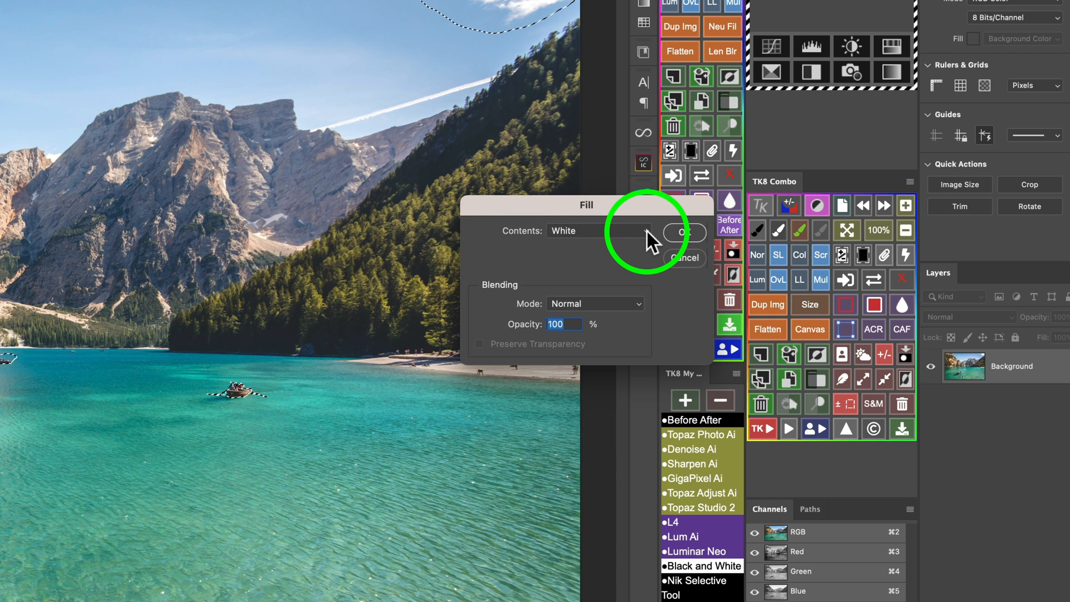
left_click(642, 231)
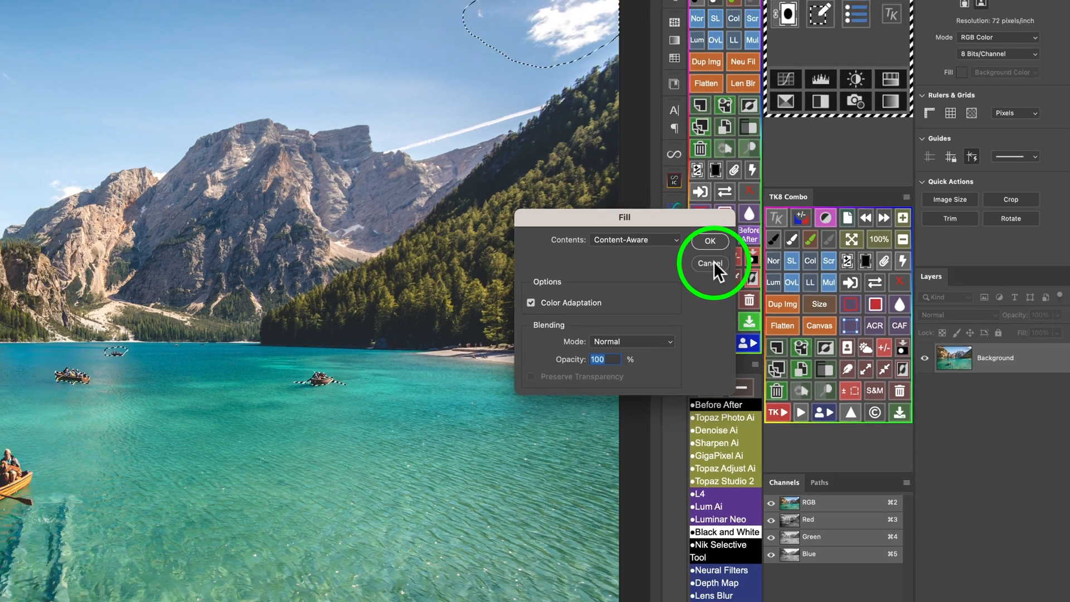
Cancel the Fill dialog without removing anything.
left_click(709, 264)
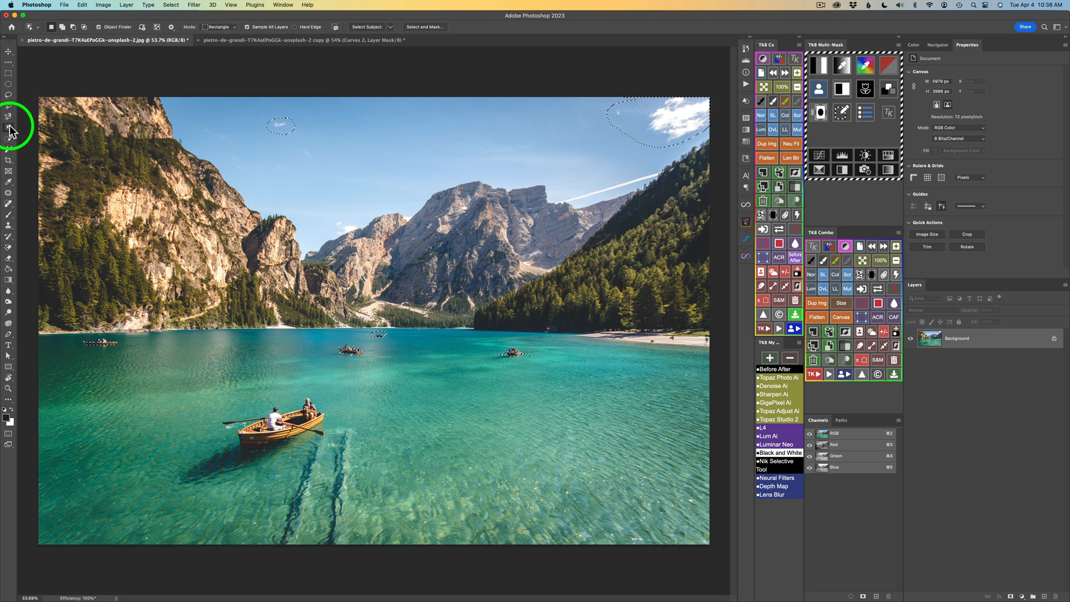
mouse_move(10, 129)
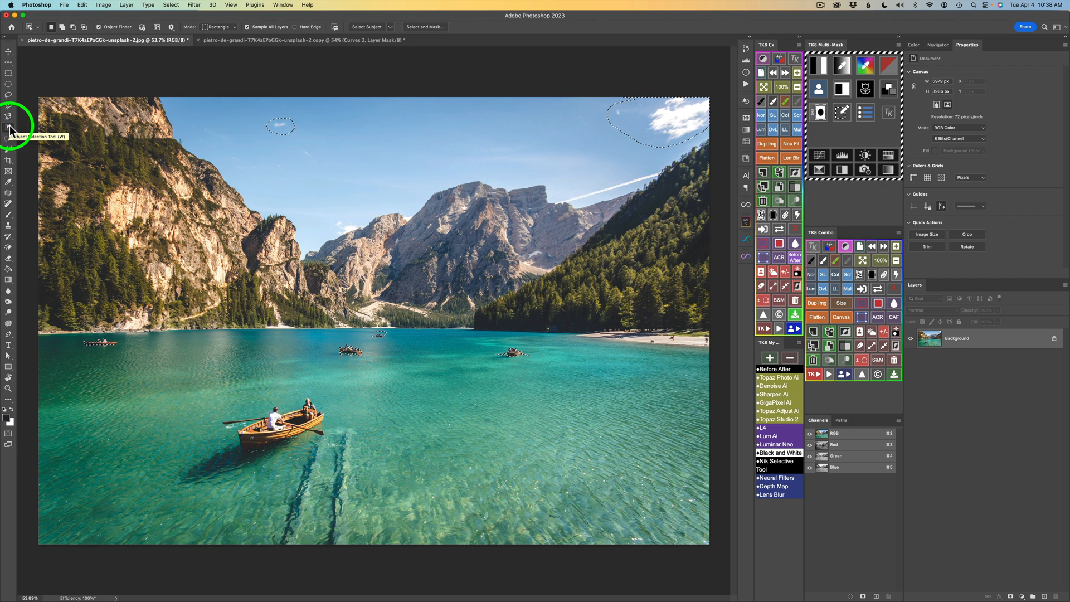
mouse_move(193, 207)
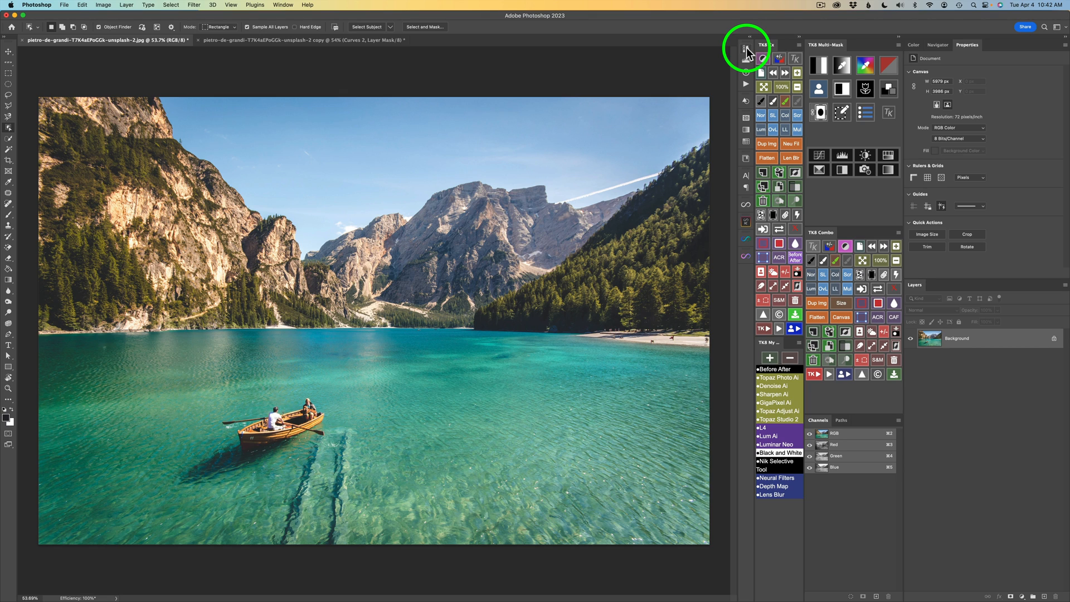
Revert via History to before the delete and fill, restoring cloud and boats.
left_click(746, 57)
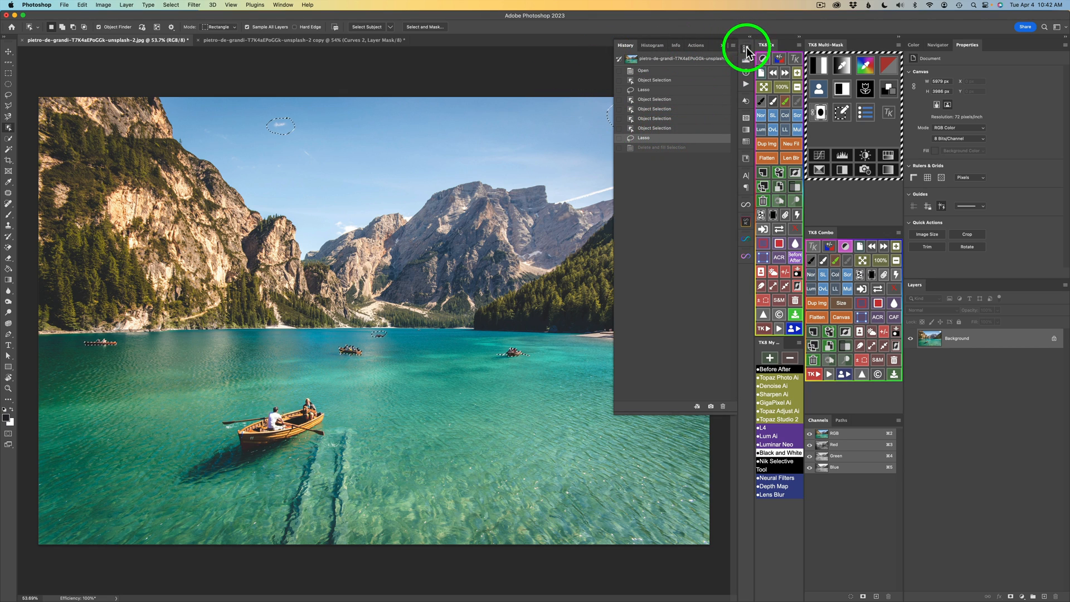
left_click(748, 46)
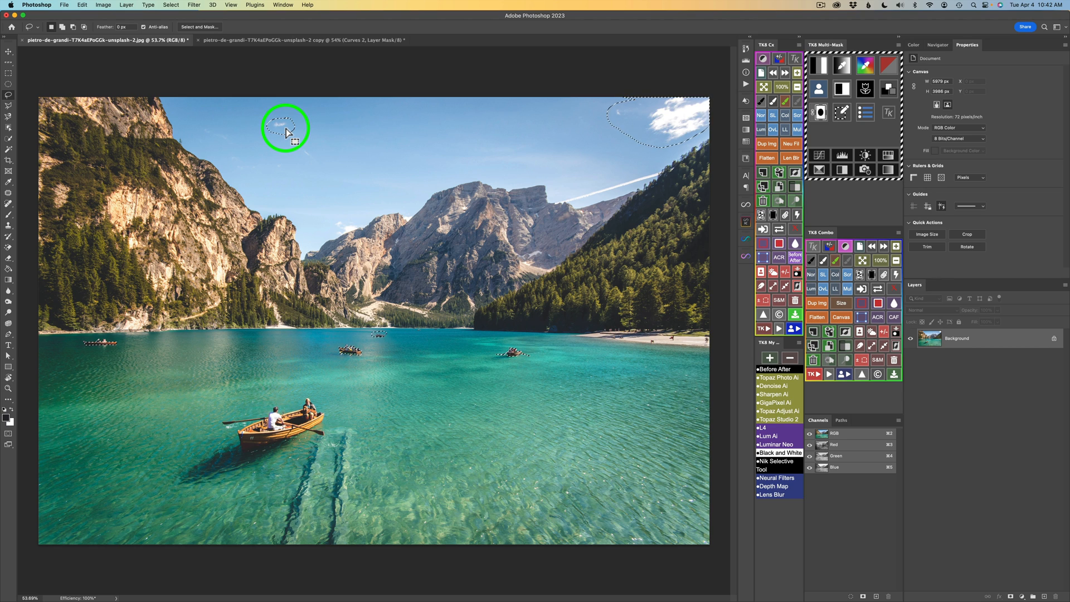
Apply Delete and Fill Selection so sky and water replace the cloud and boats.
right_click(285, 133)
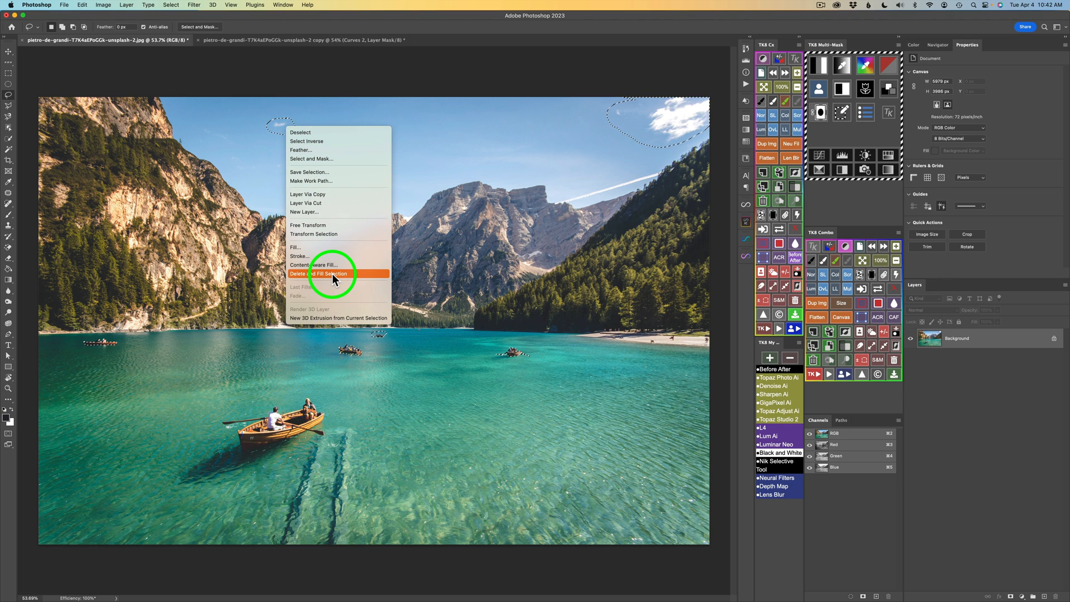
left_click(328, 274)
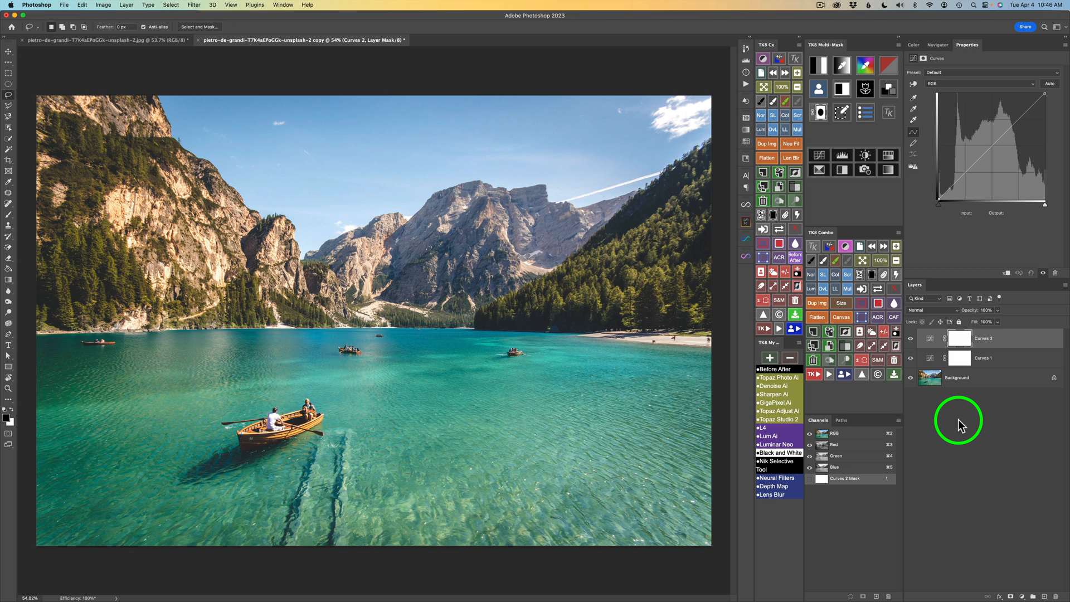
mouse_move(81, 334)
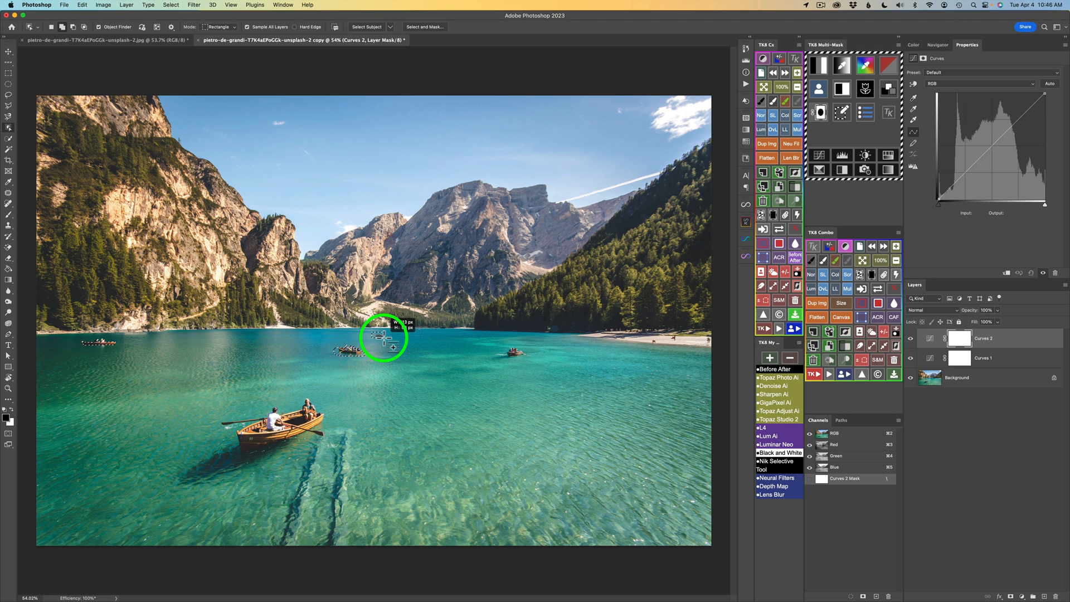
Select the distant mid-lake boat in the copy and make Curves 2 active.
left_click_drag(382, 337, 533, 358)
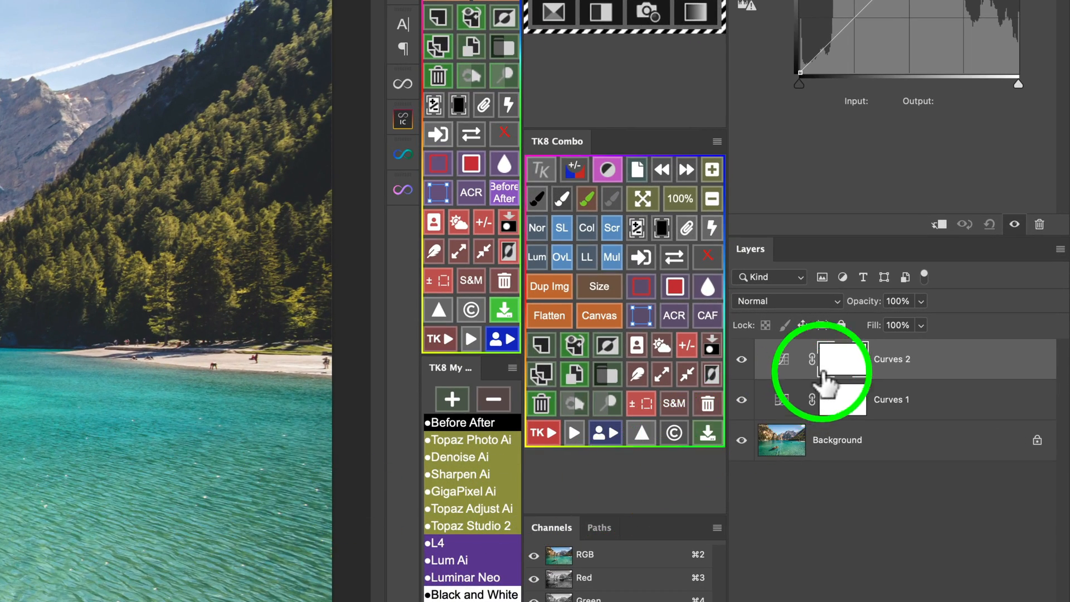
left_click(842, 400)
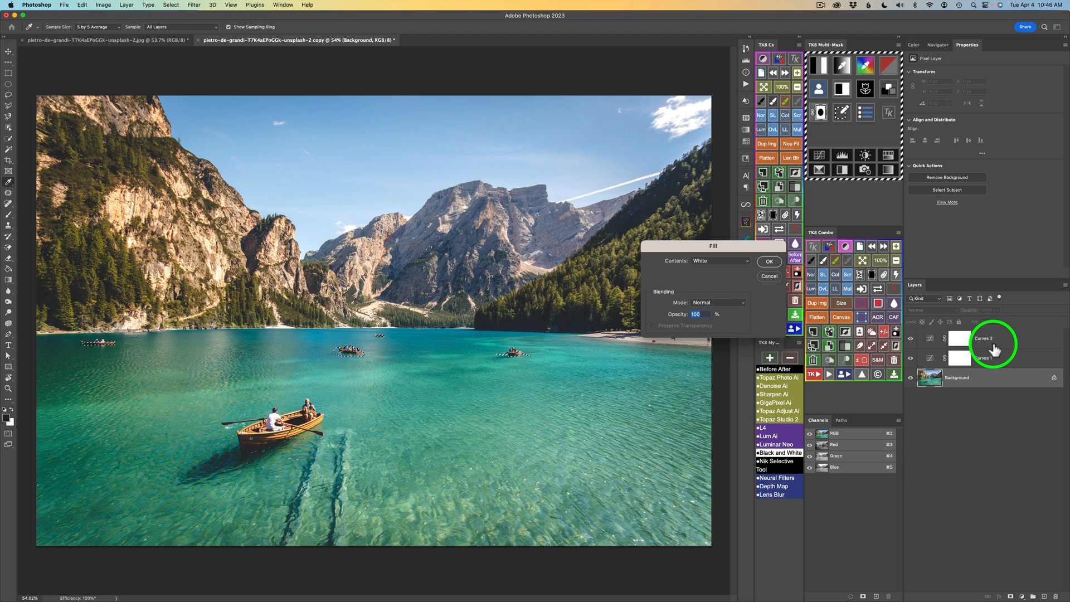
Cancel the Fill dialog and make Curves 2 the active layer for stamping.
left_click(768, 261)
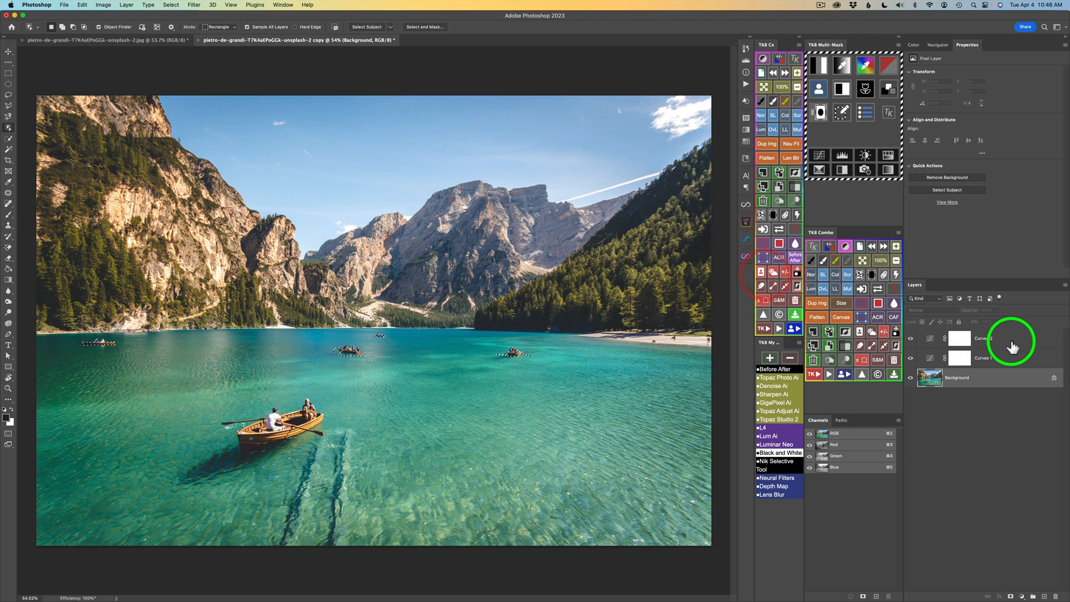
left_click(983, 338)
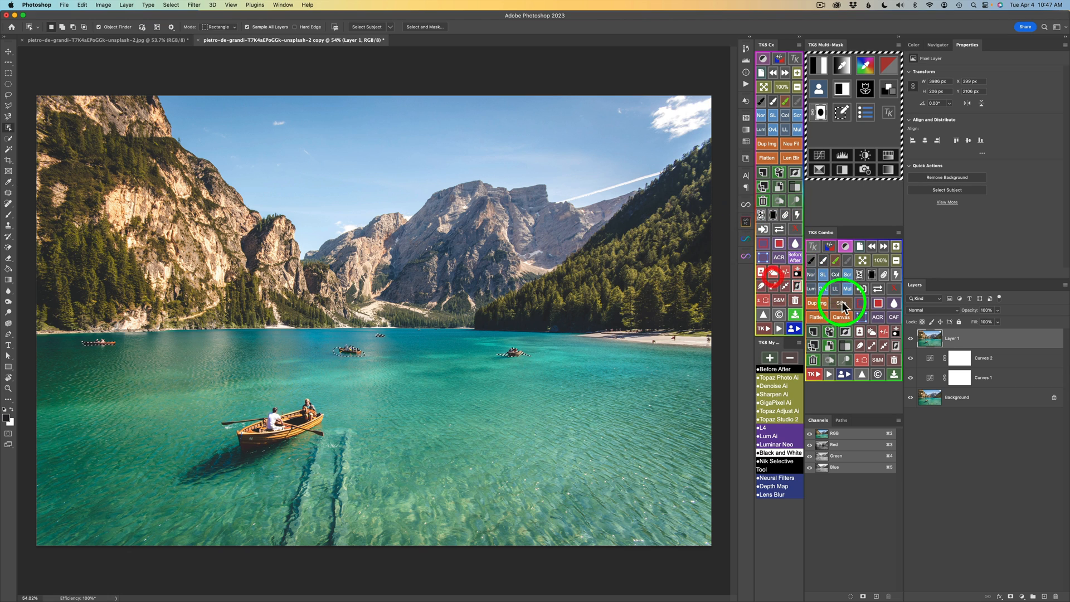
mouse_move(922, 322)
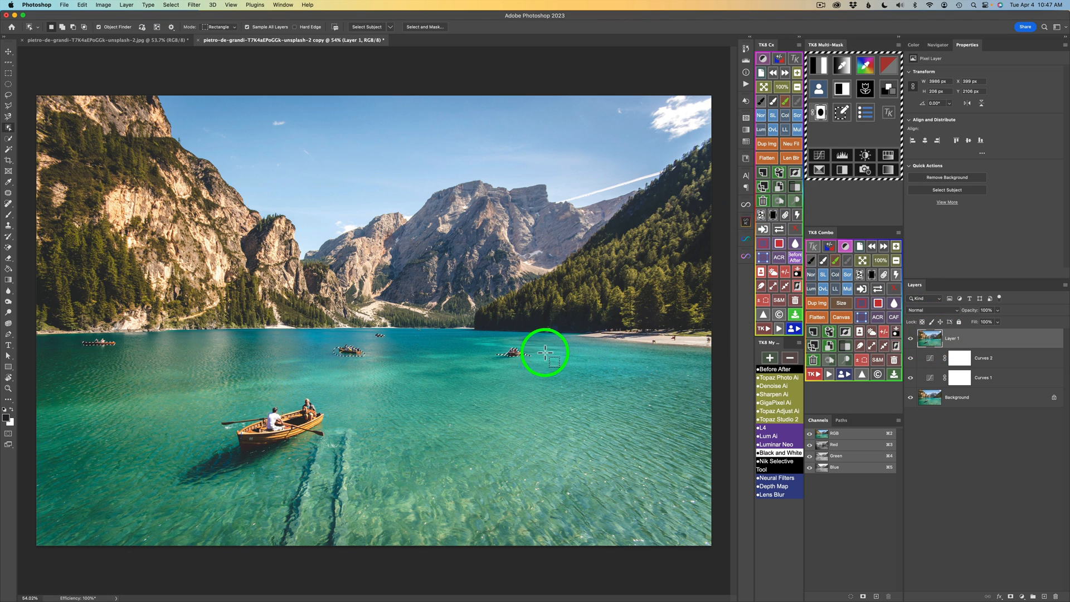
Apply Delete and Fill Selection to the selected distant boats on stamped Layer 1.
right_click(525, 354)
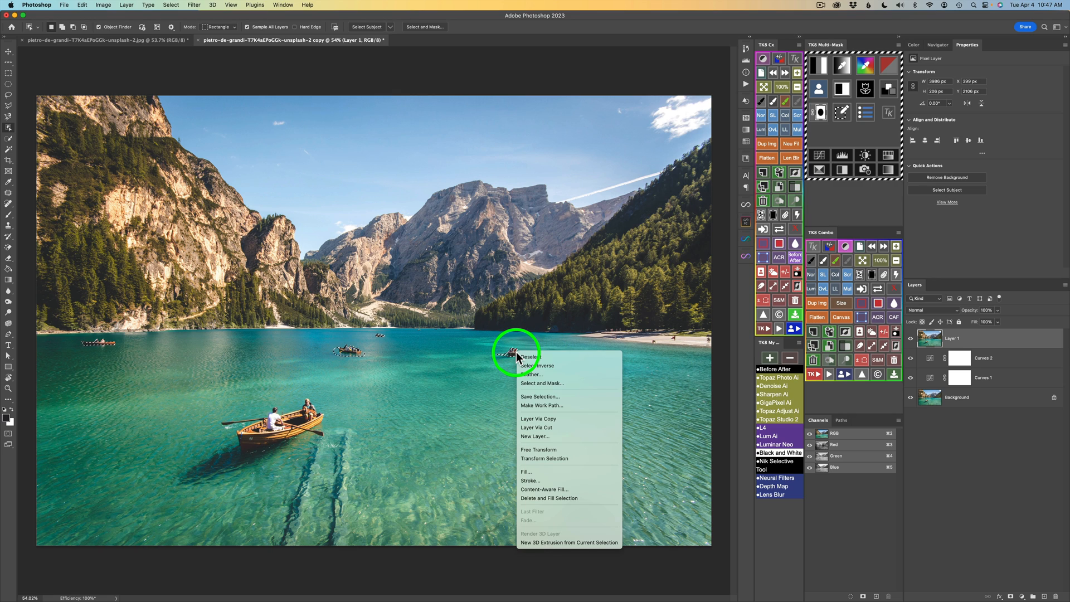
mouse_move(560, 497)
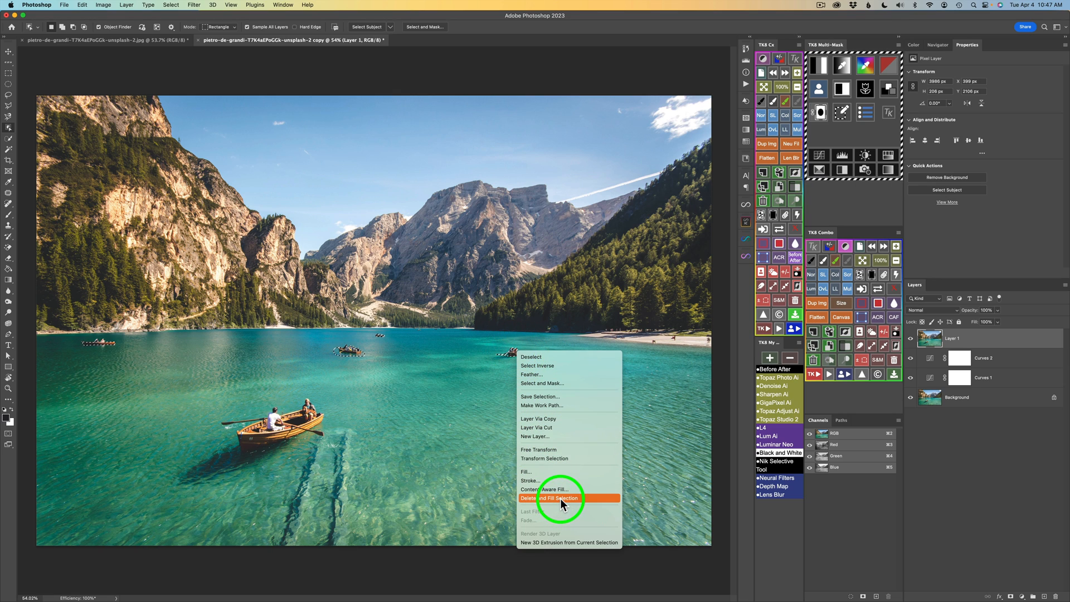
left_click(552, 497)
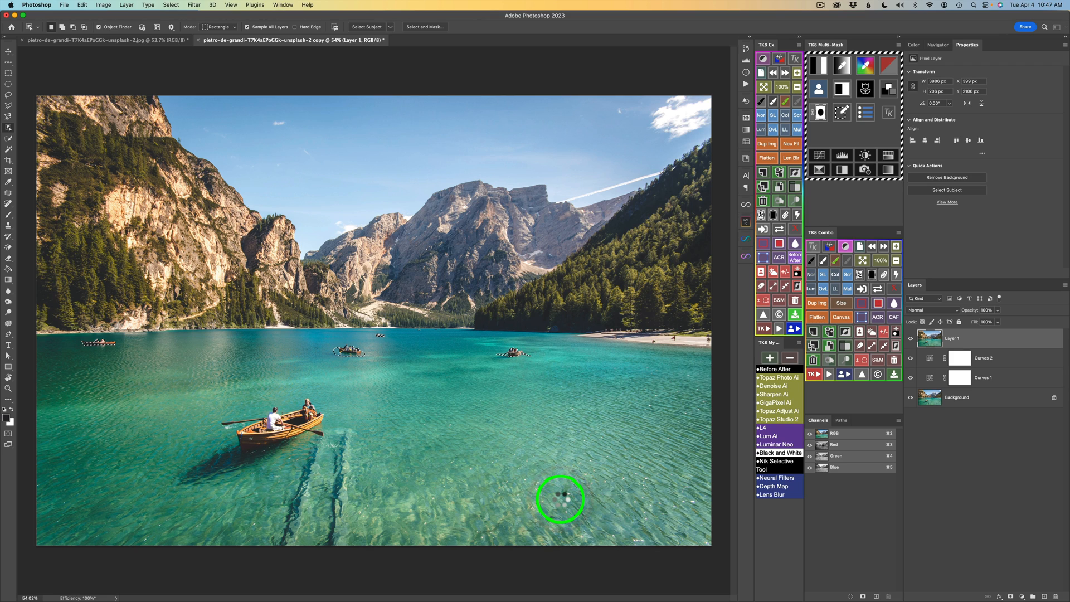